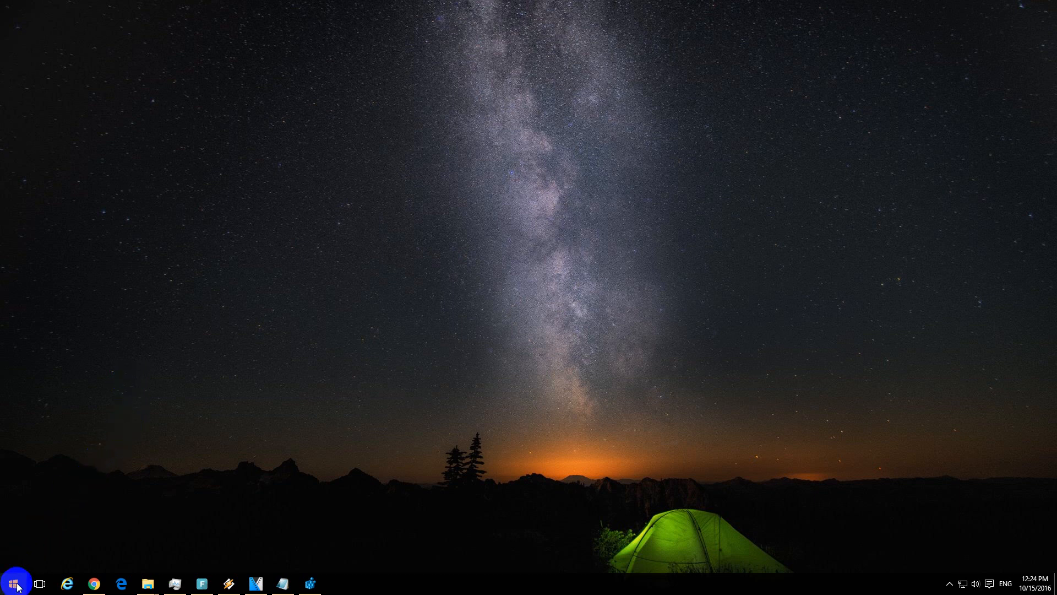
# Search the Start menu for 'paint' twice, without finding Paint
pyautogui.click(13, 583)
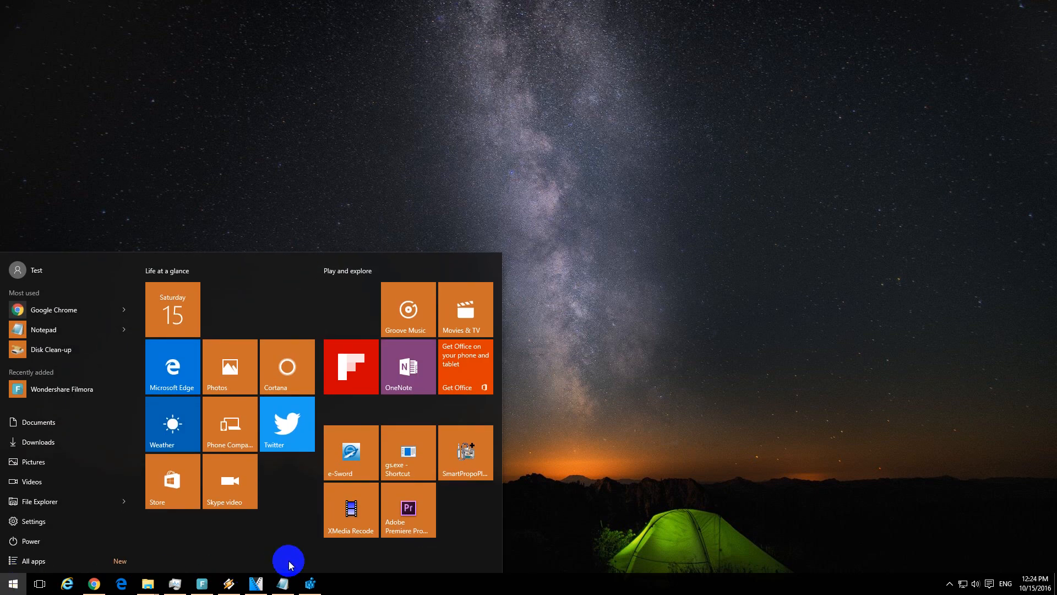
pyautogui.write('pai')
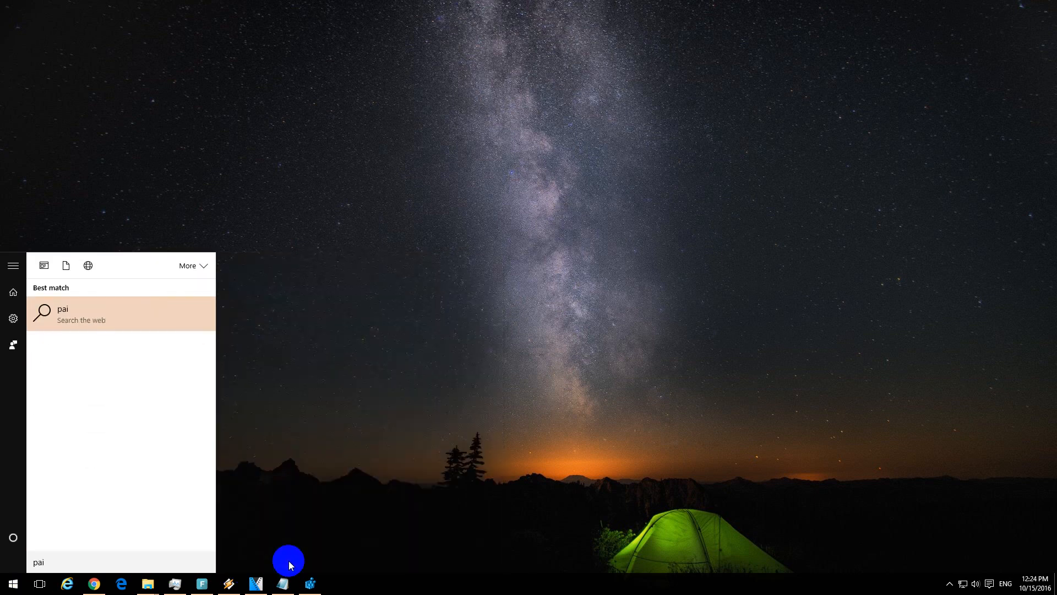
pyautogui.write('nt')
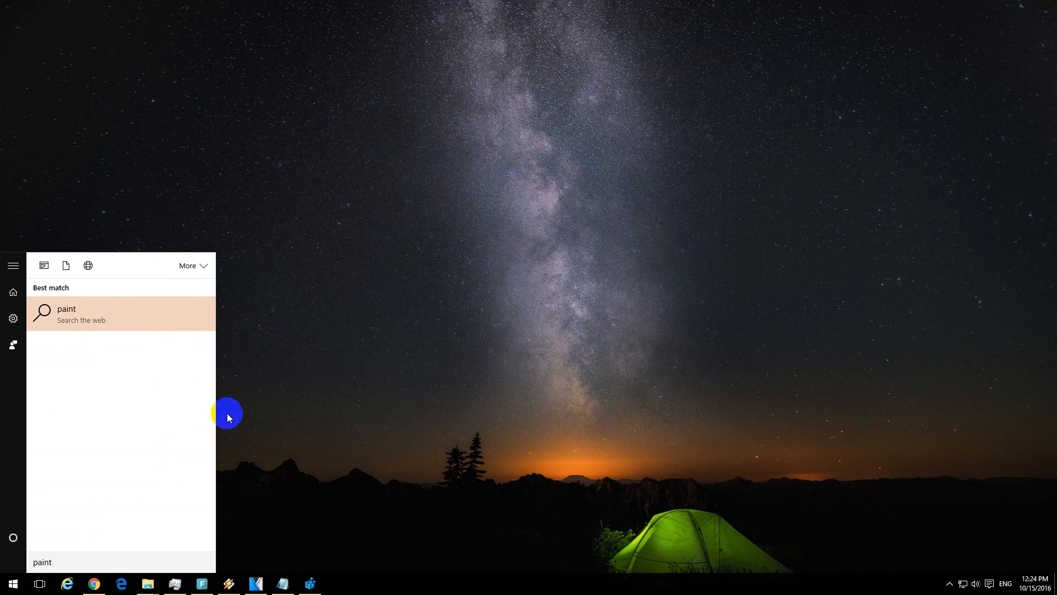
pyautogui.moveTo(89, 332)
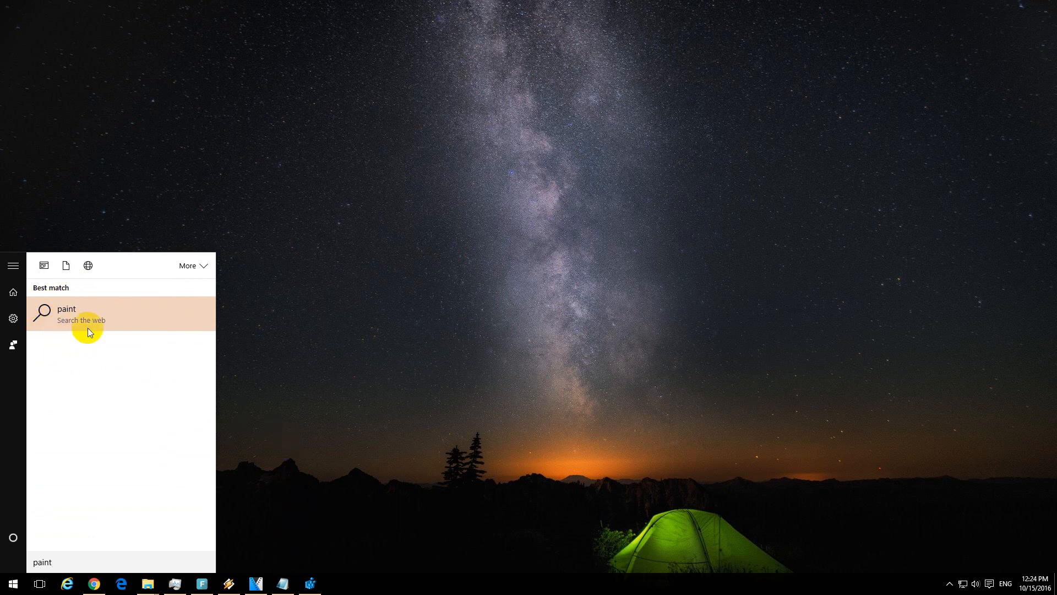
pyautogui.moveTo(61, 327)
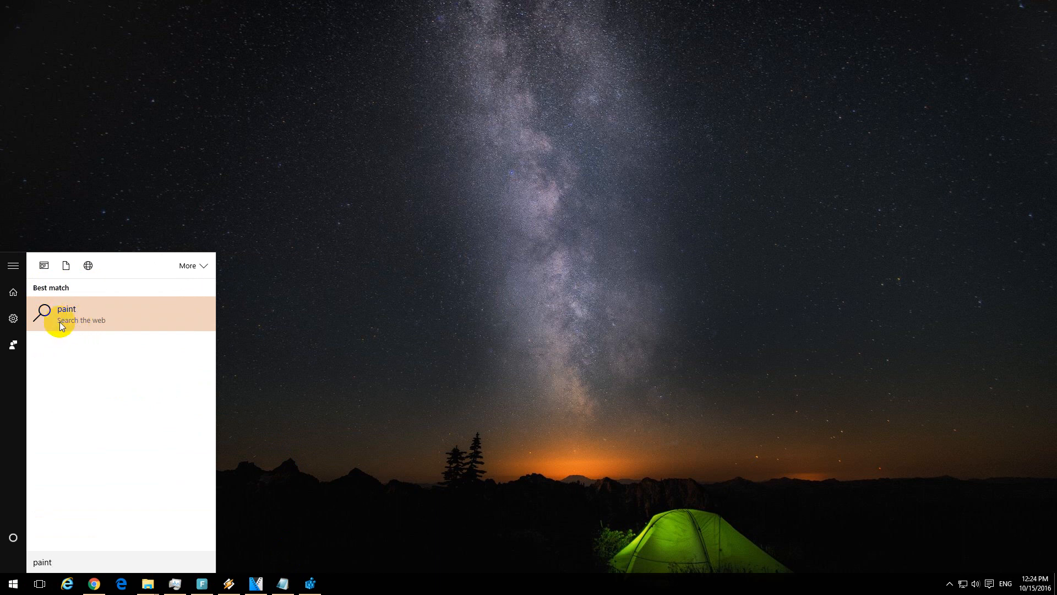
pyautogui.moveTo(86, 330)
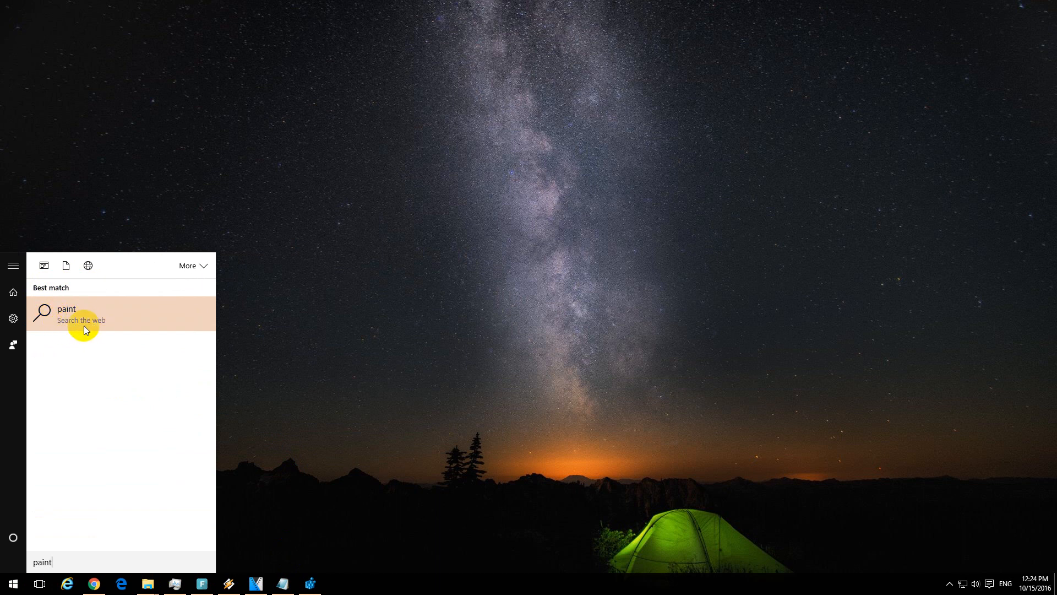
pyautogui.moveTo(32, 565)
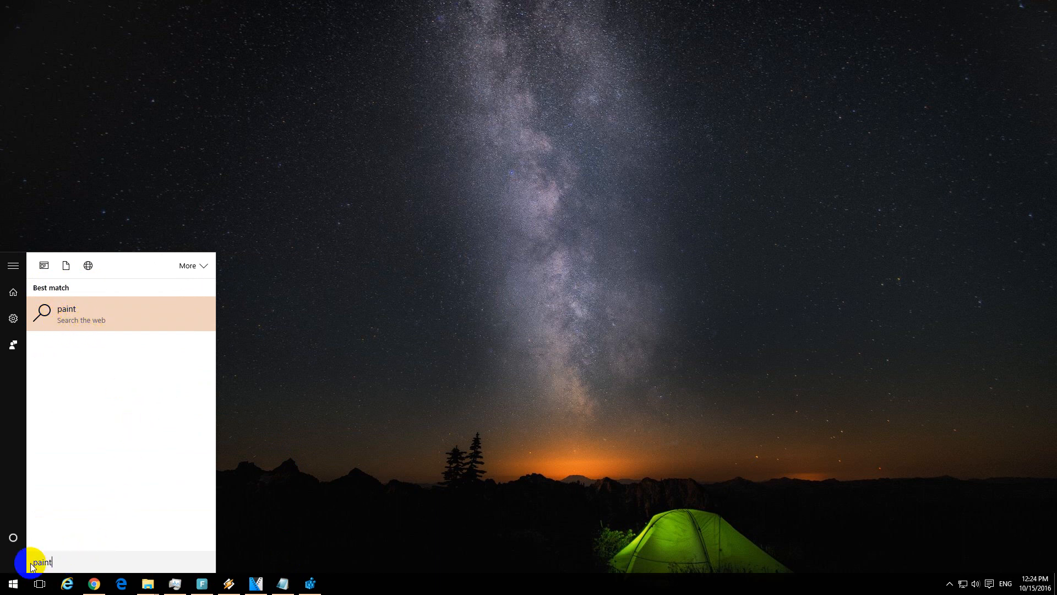
pyautogui.moveTo(64, 525)
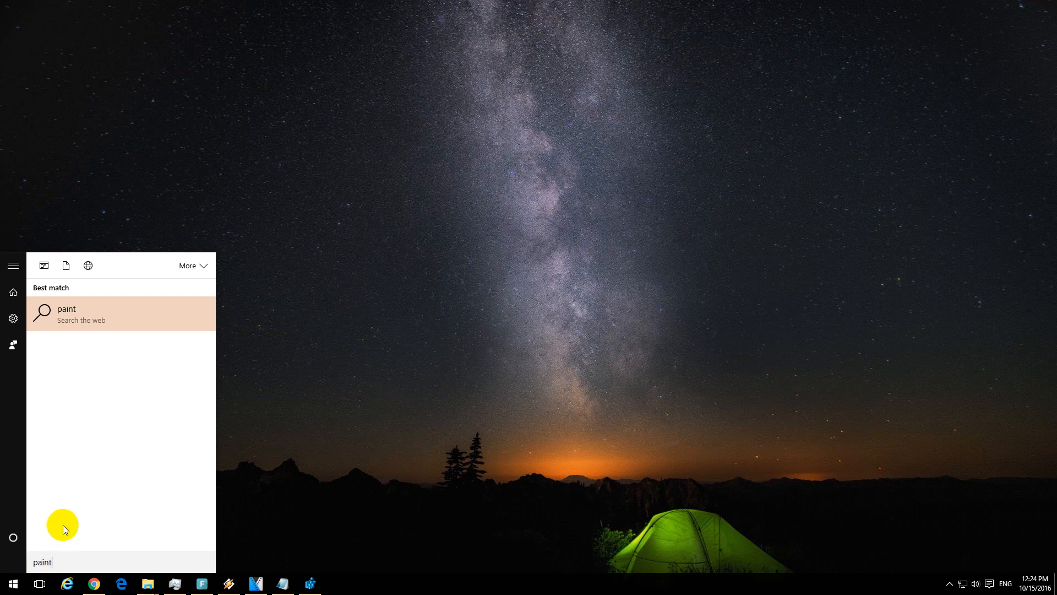
pyautogui.moveTo(82, 430)
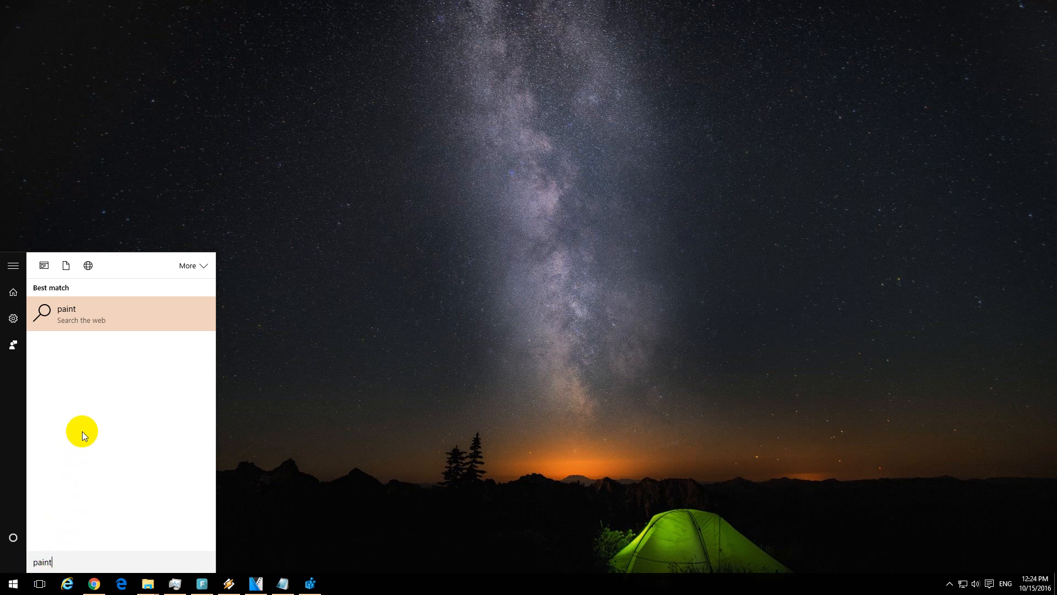
pyautogui.moveTo(71, 385)
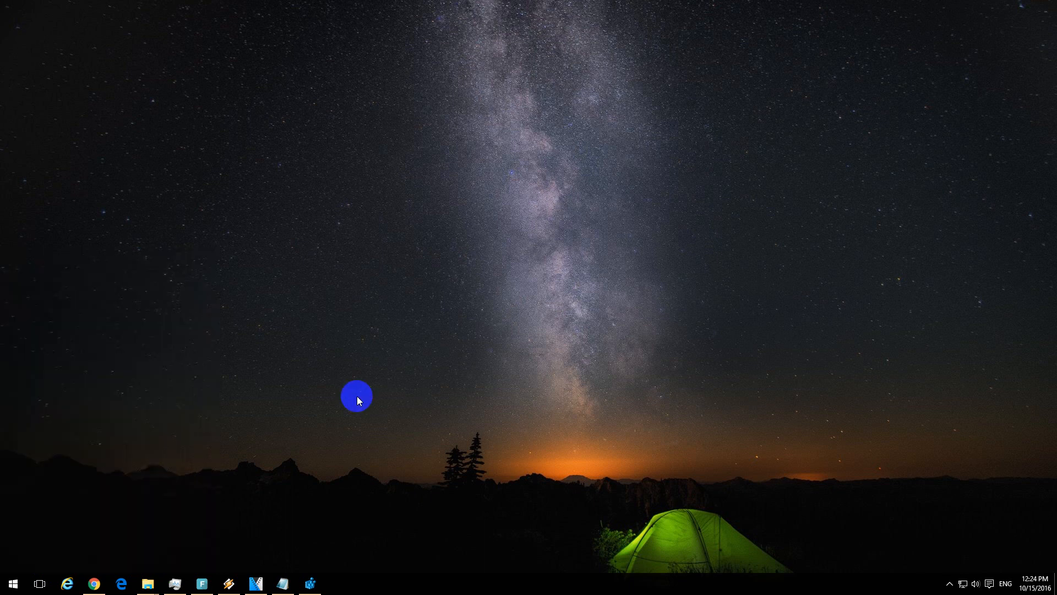
pyautogui.click(12, 583)
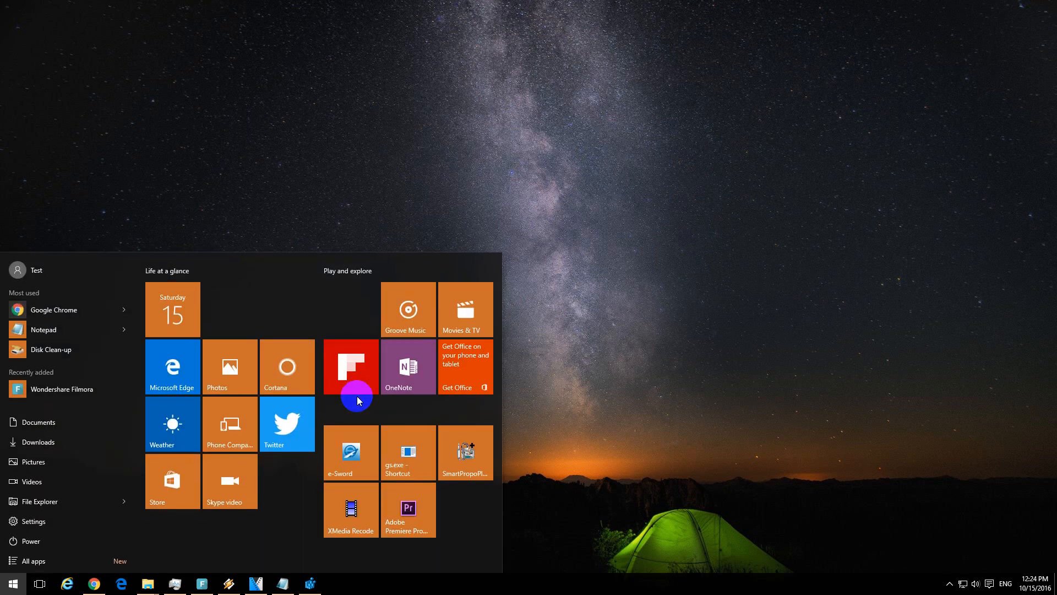
pyautogui.write('paint')
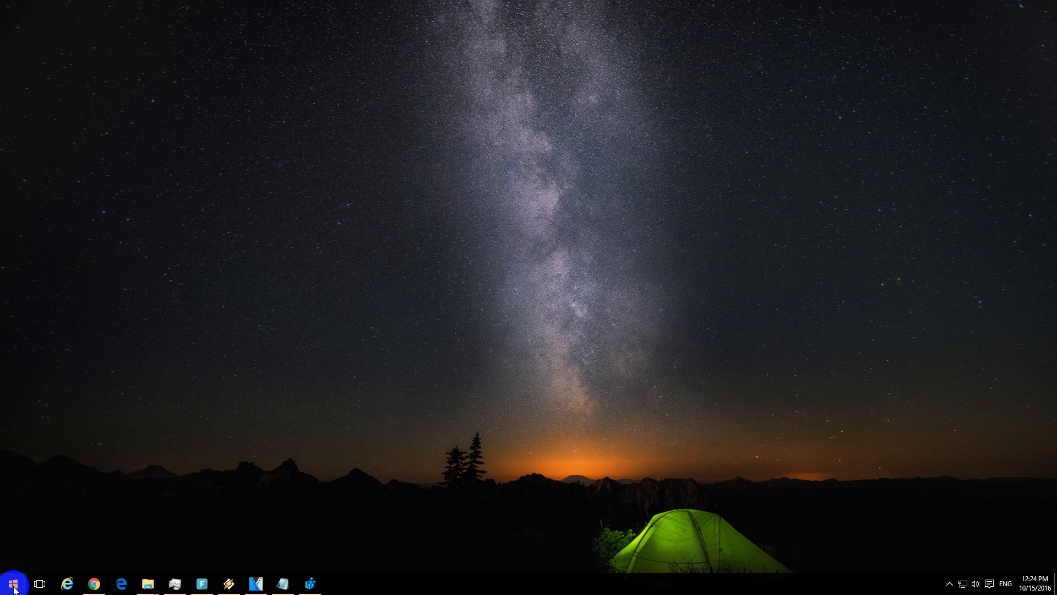
# Run 'services.msc' from the Run dialog to open the Services console
pyautogui.rightClick(12, 583)
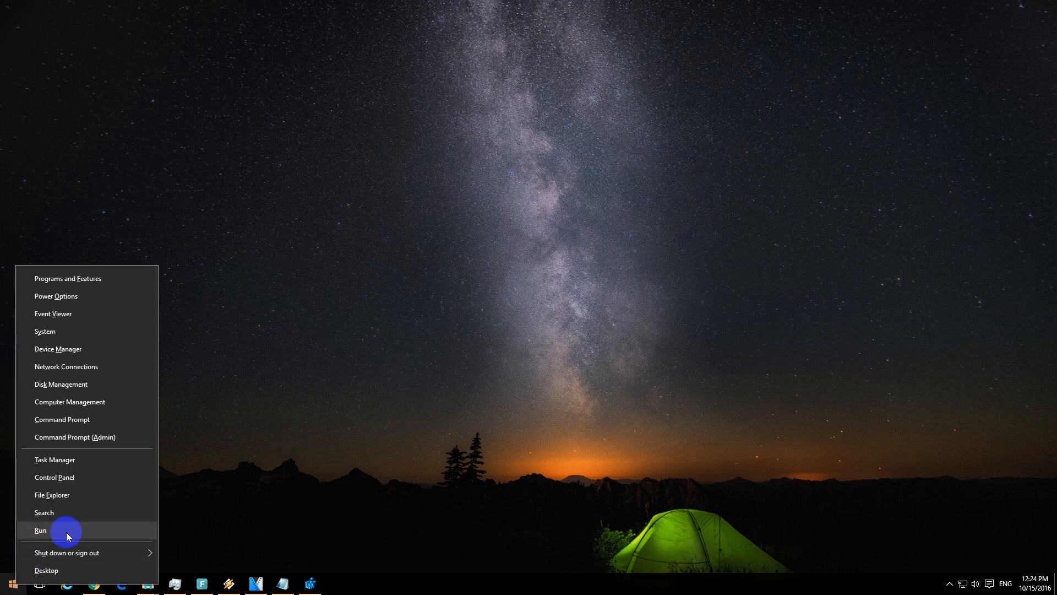
pyautogui.click(40, 529)
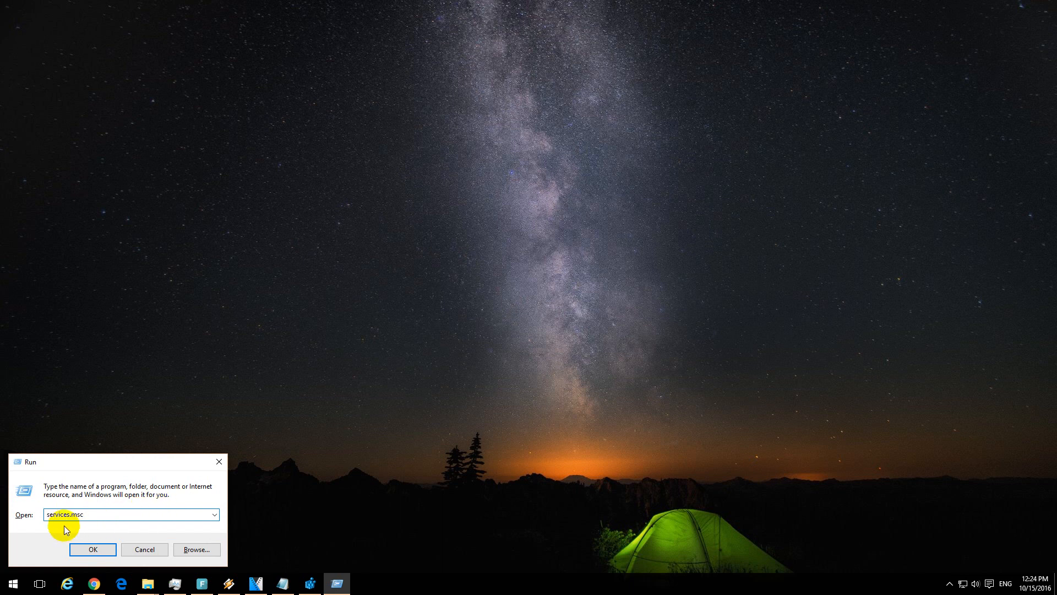
pyautogui.tripleClick(130, 514)
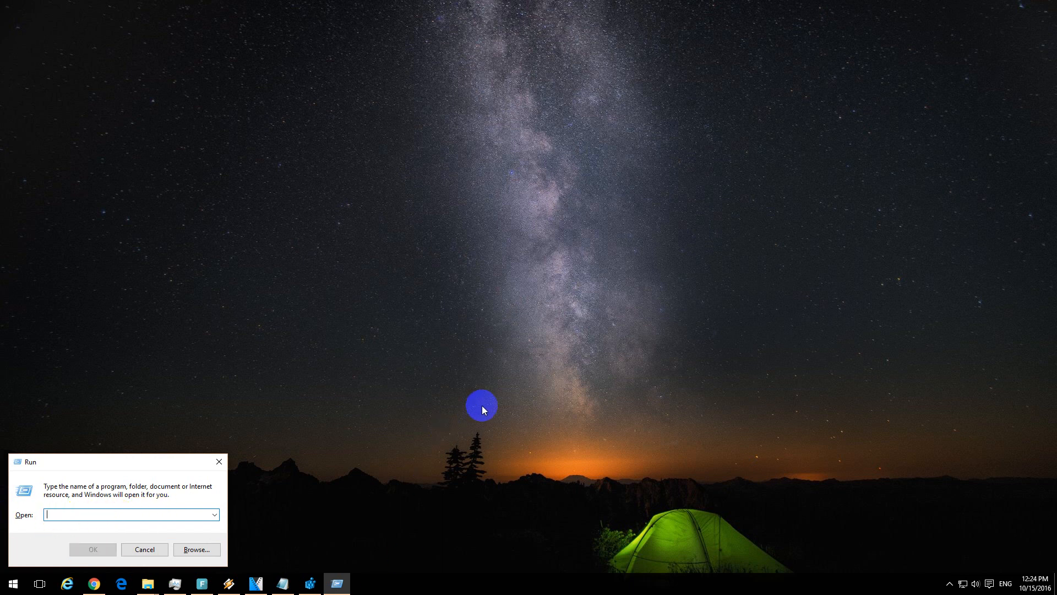
pyautogui.write('services')
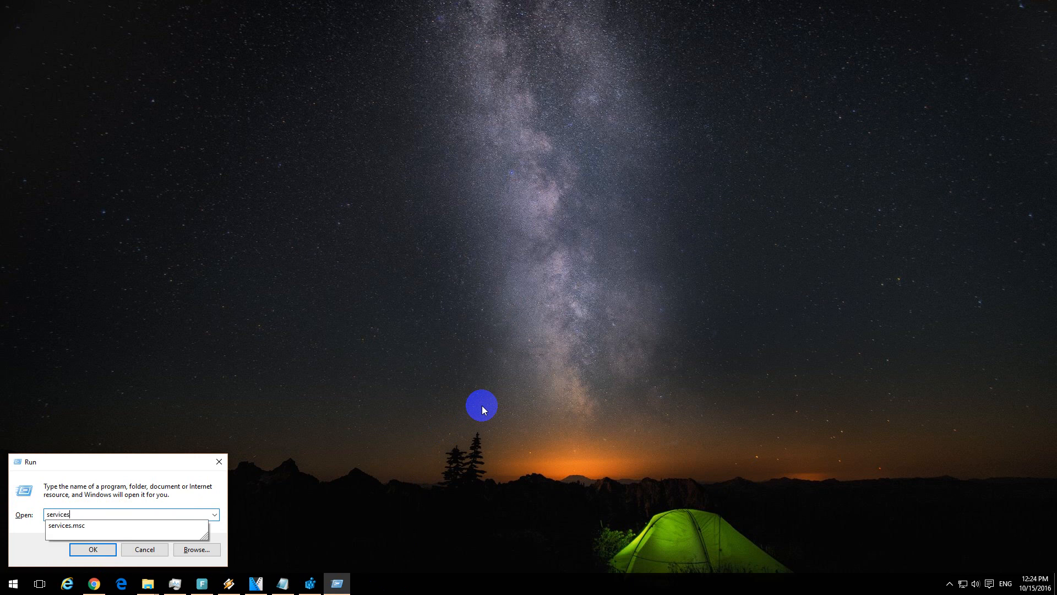
pyautogui.click(66, 525)
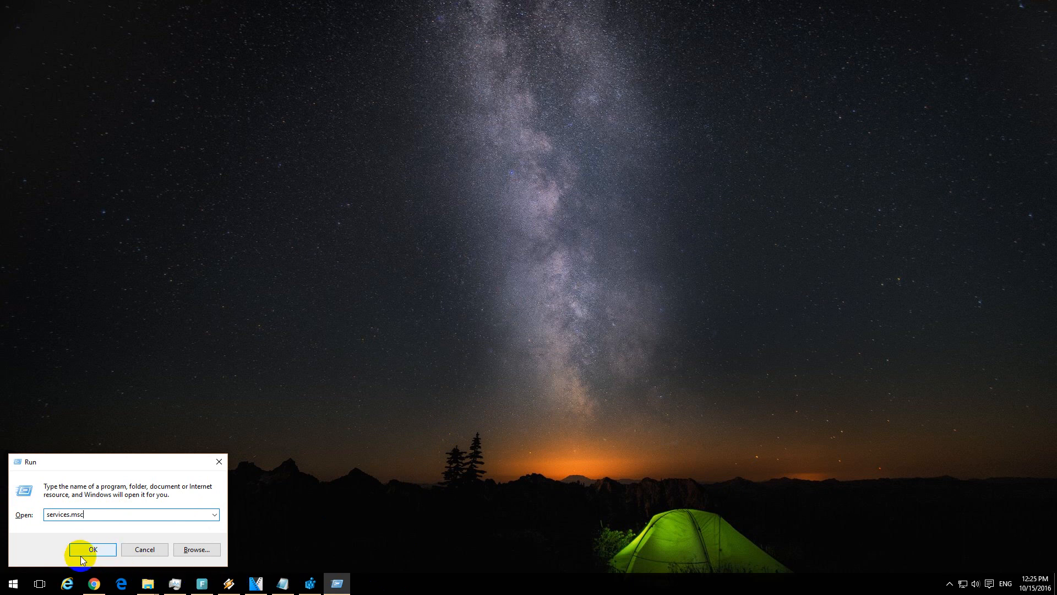
pyautogui.click(93, 549)
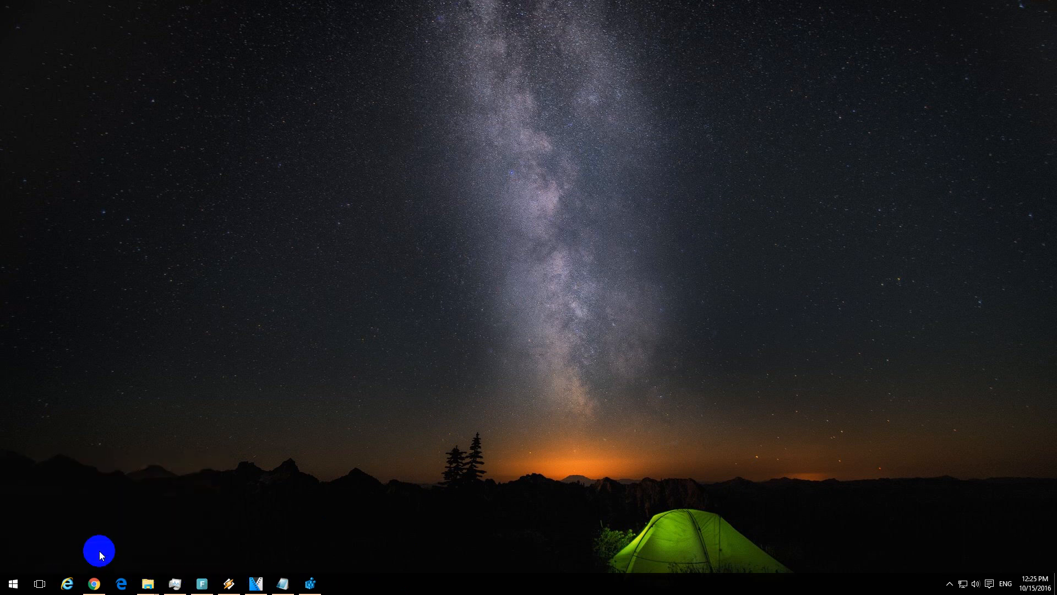
pyautogui.click(336, 583)
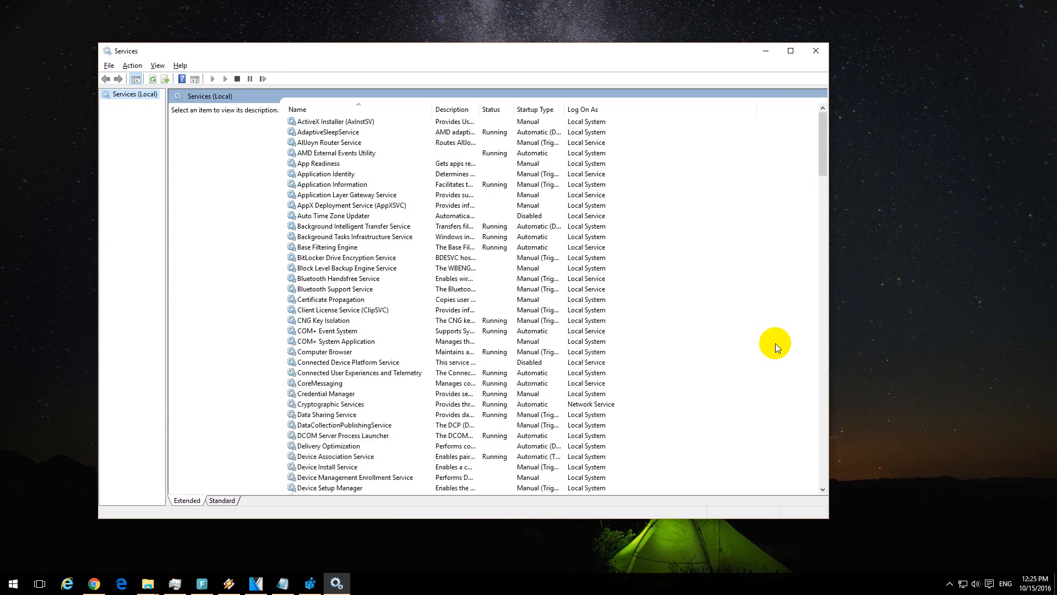
# Scroll to the disabled Windows Search service and open its Properties
pyautogui.scroll(-3)
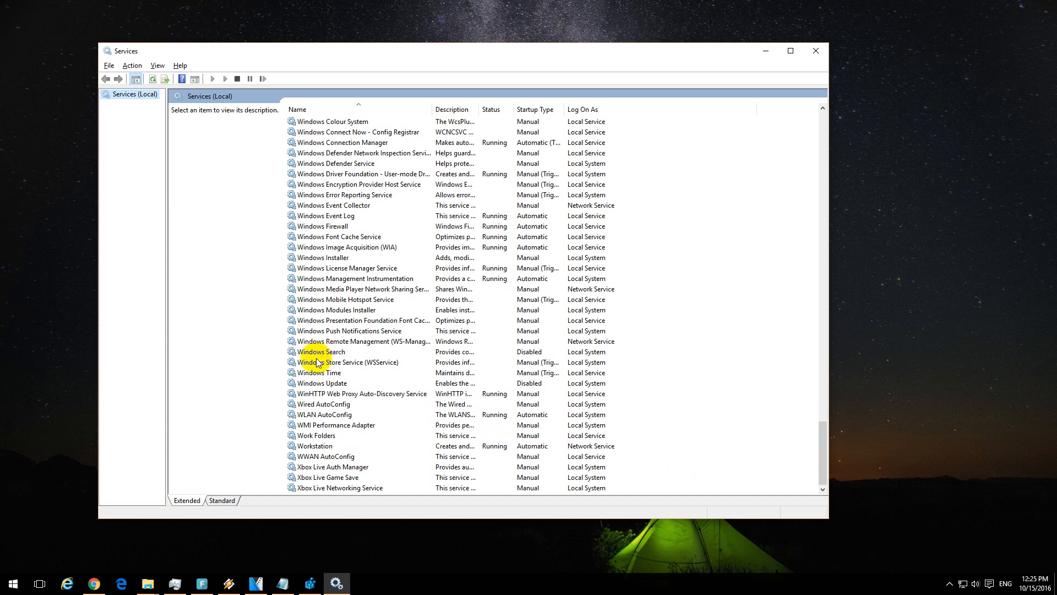
pyautogui.click(321, 351)
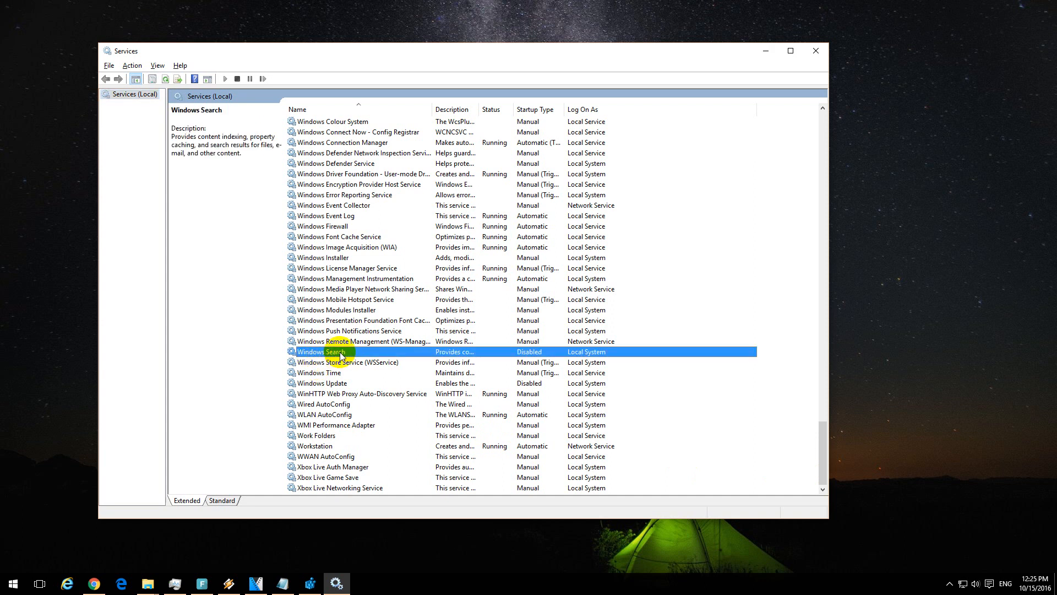
pyautogui.moveTo(326, 352)
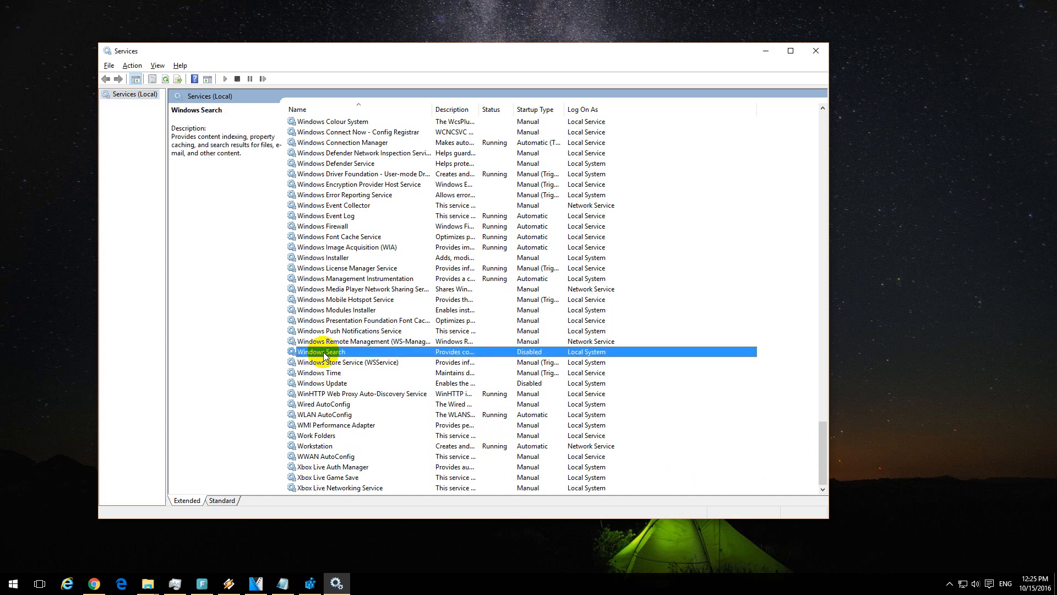
pyautogui.doubleClick(321, 352)
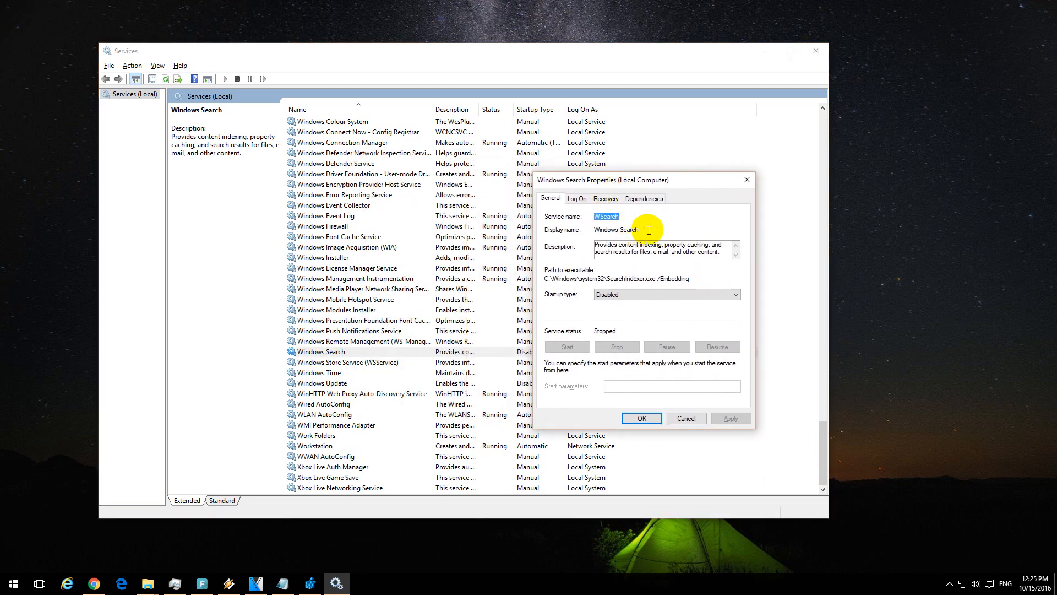
pyautogui.moveTo(563, 298)
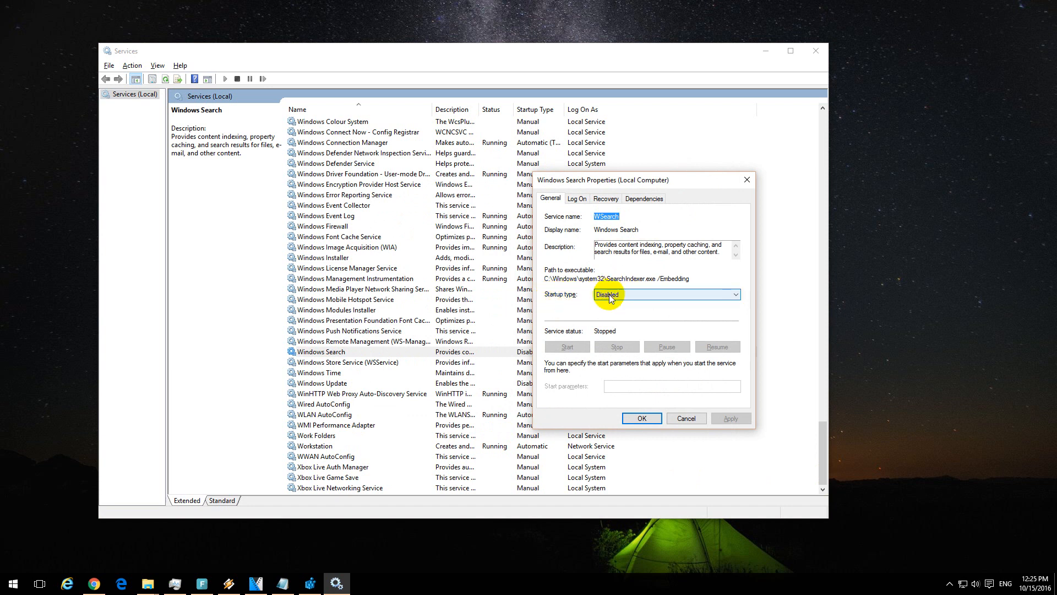
# Set Windows Search to Automatic (Delayed Start), apply, start the service, and confirm
pyautogui.click(734, 294)
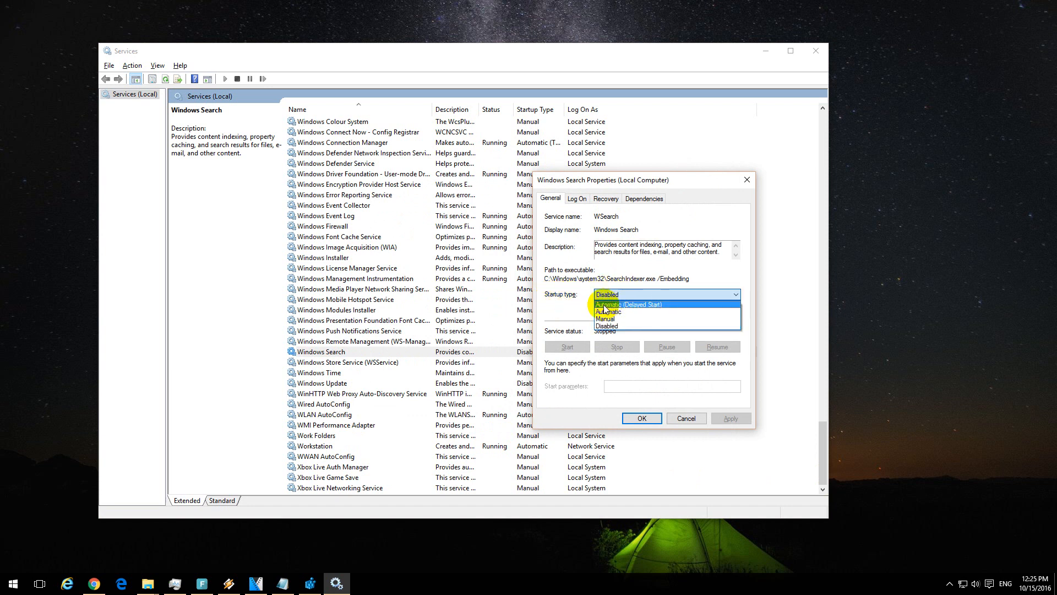
pyautogui.moveTo(650, 310)
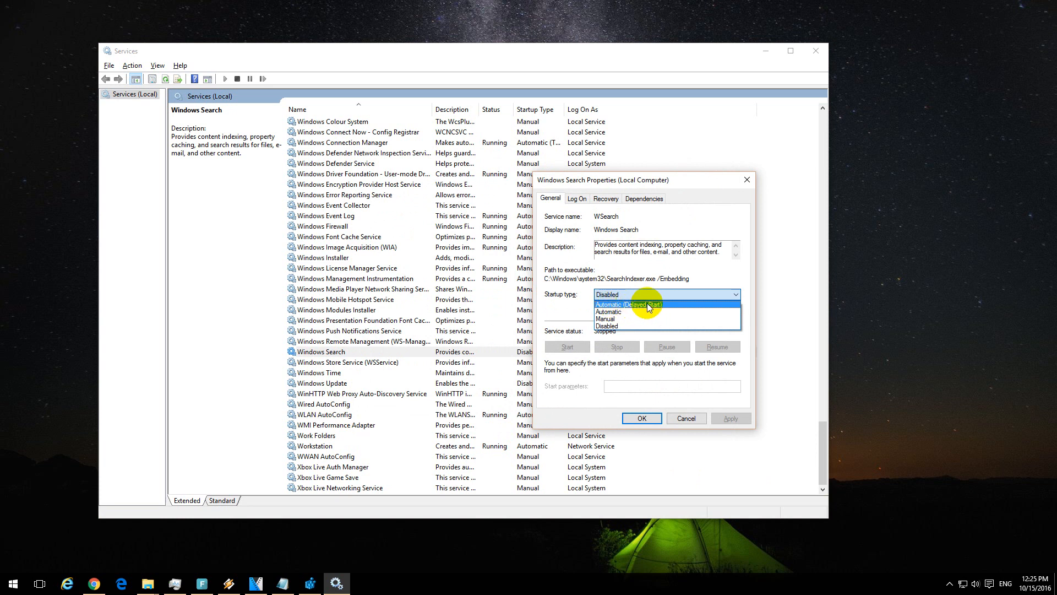
pyautogui.click(627, 303)
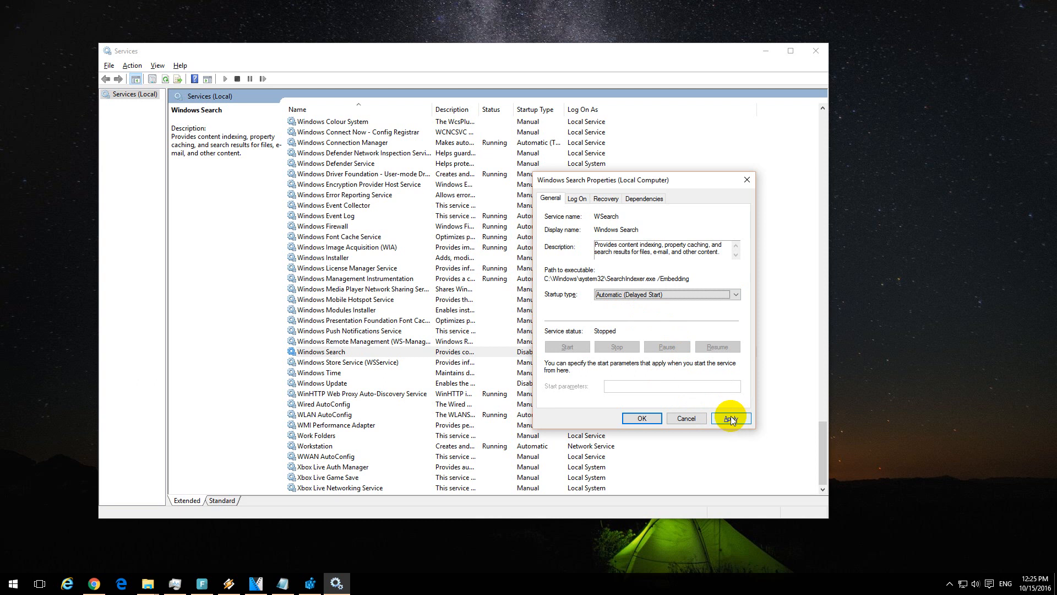
pyautogui.click(730, 418)
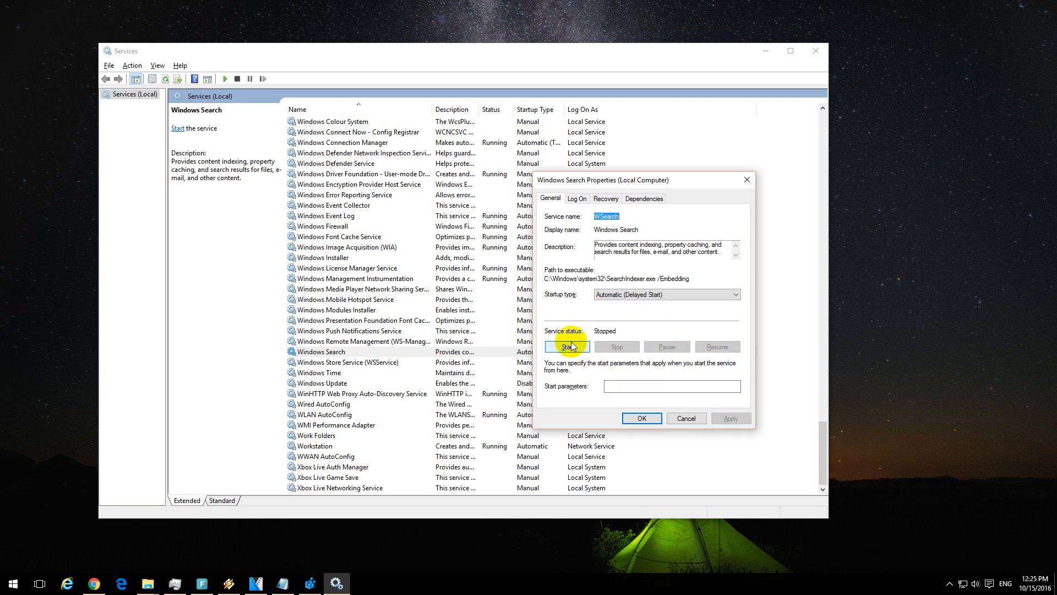
pyautogui.click(566, 346)
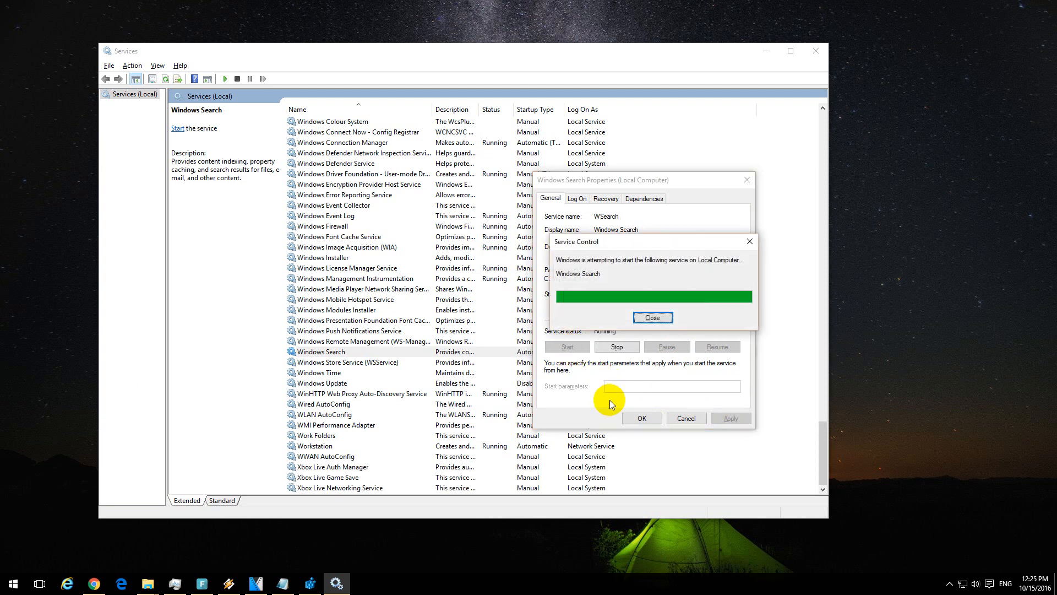
pyautogui.click(651, 317)
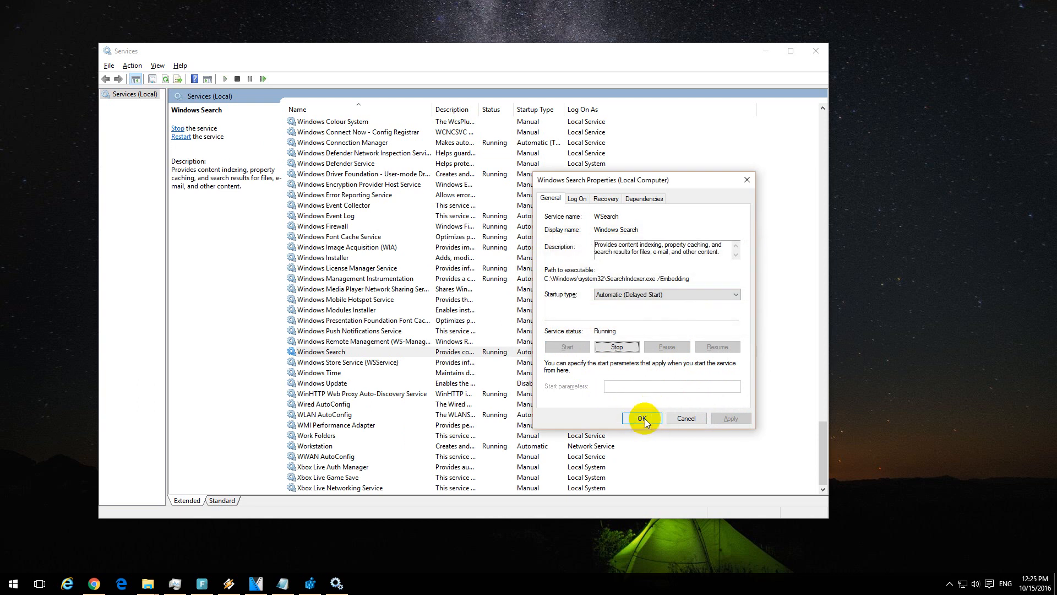
pyautogui.click(640, 418)
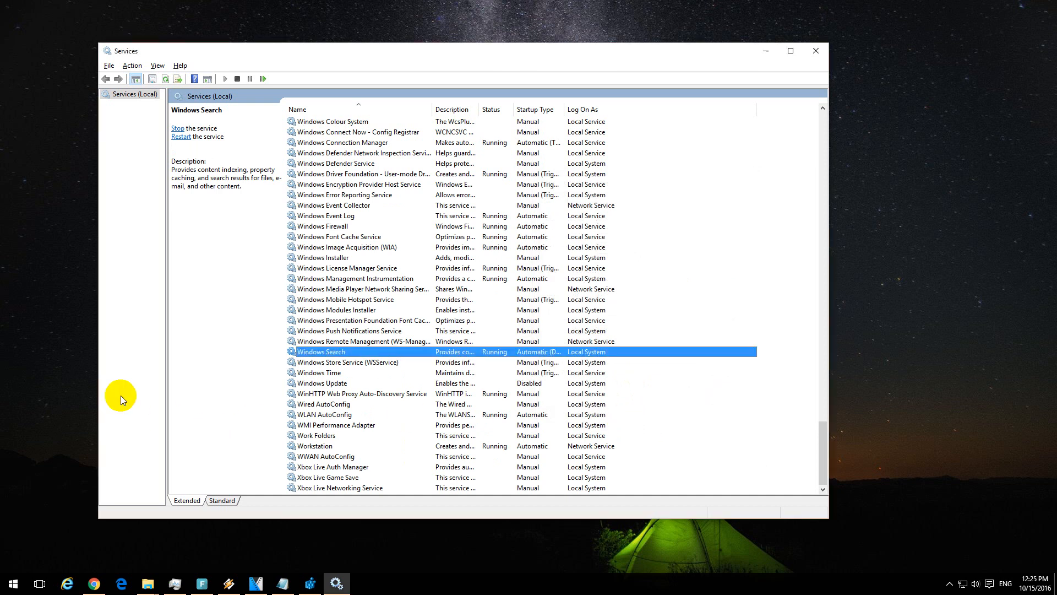
pyautogui.moveTo(817, 51)
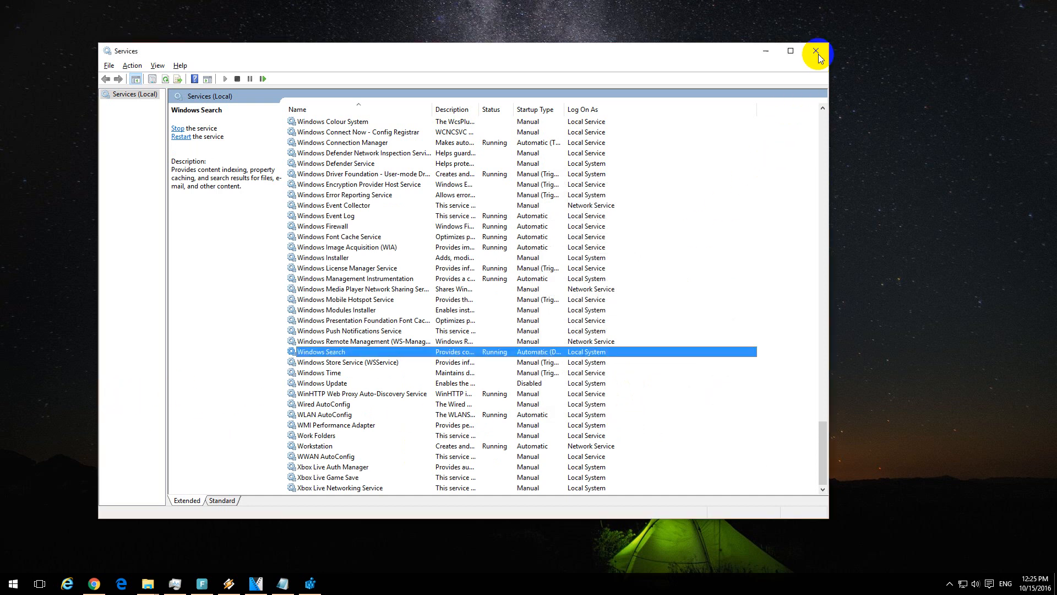
# Close Services and search the Start menu for 'paint', finding Paint as best match
pyautogui.click(817, 51)
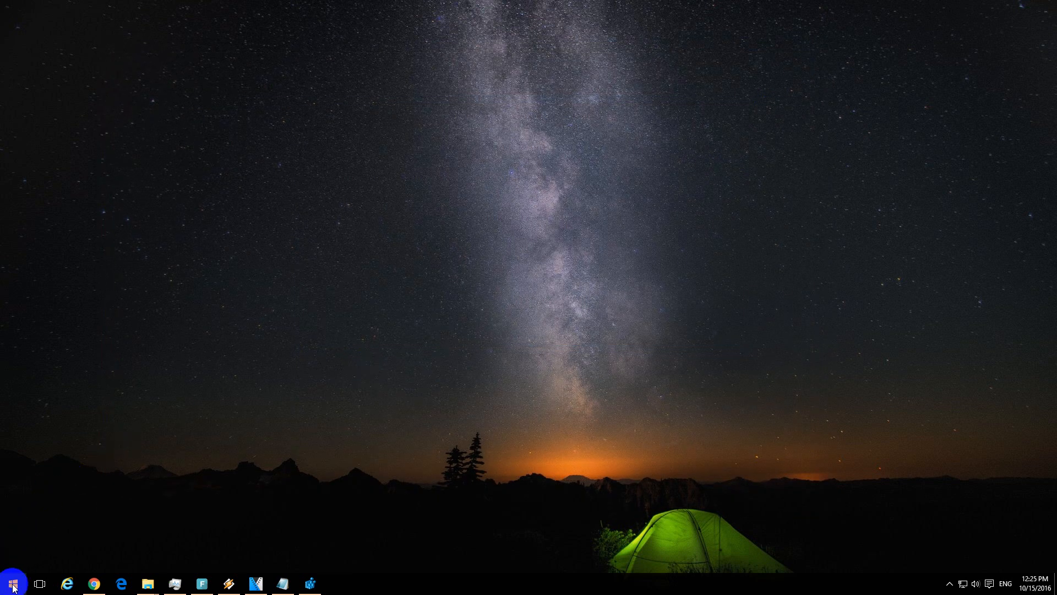
pyautogui.click(11, 583)
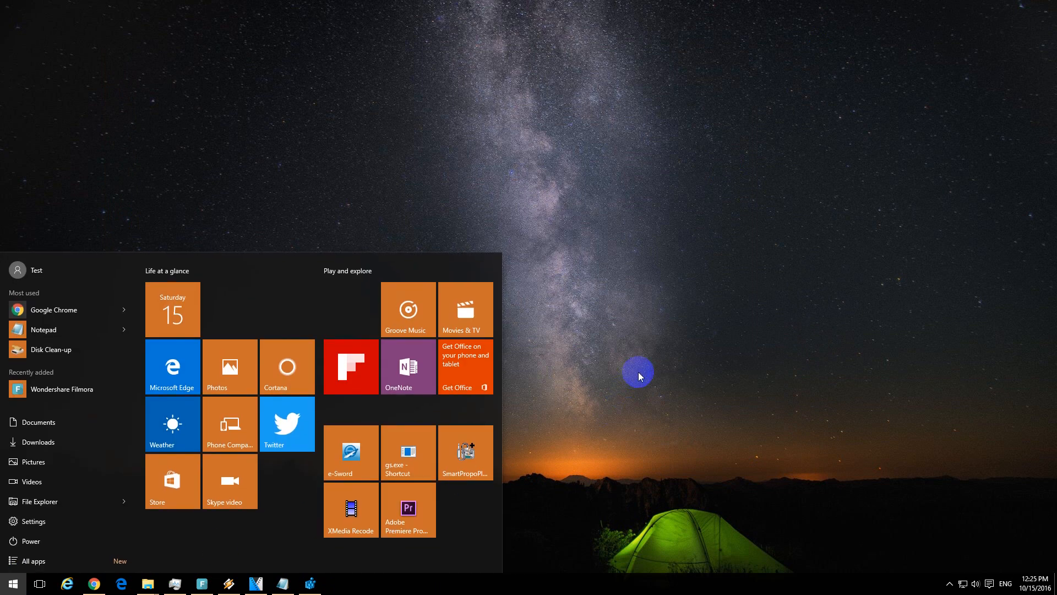
pyautogui.write('paint')
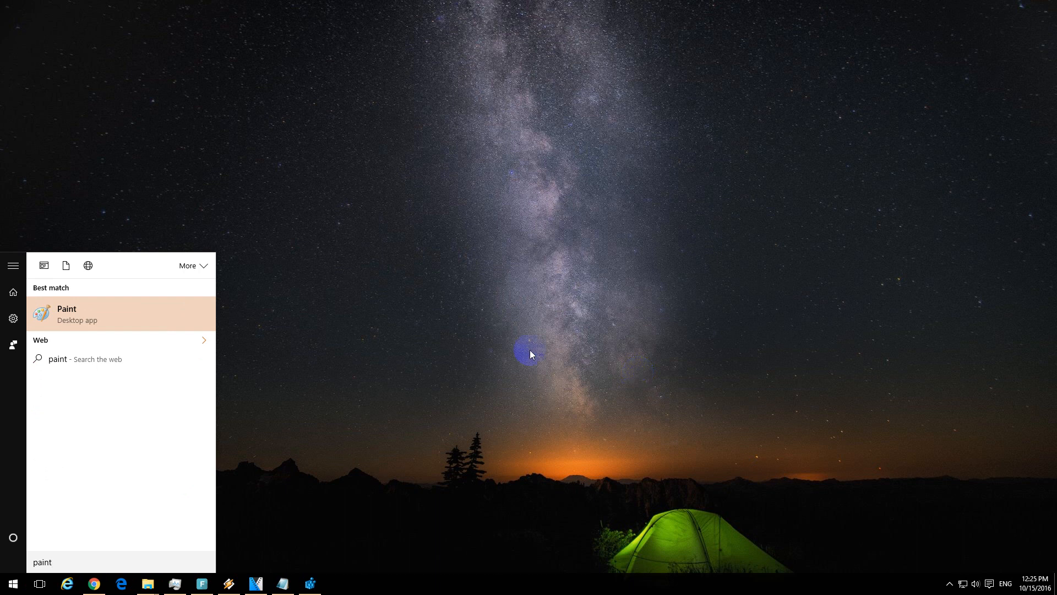
pyautogui.moveTo(82, 319)
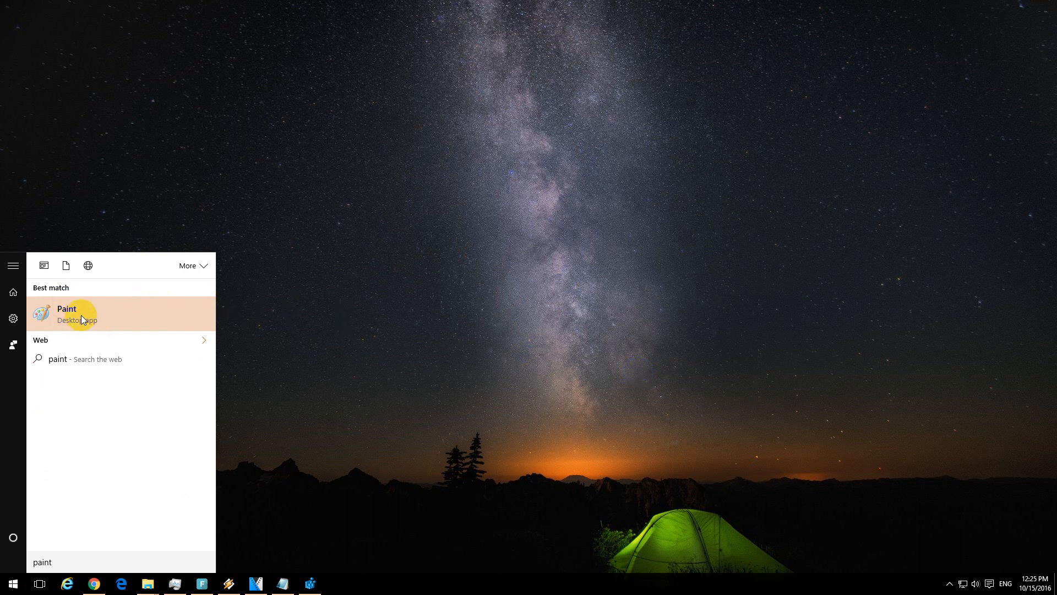
pyautogui.click(66, 313)
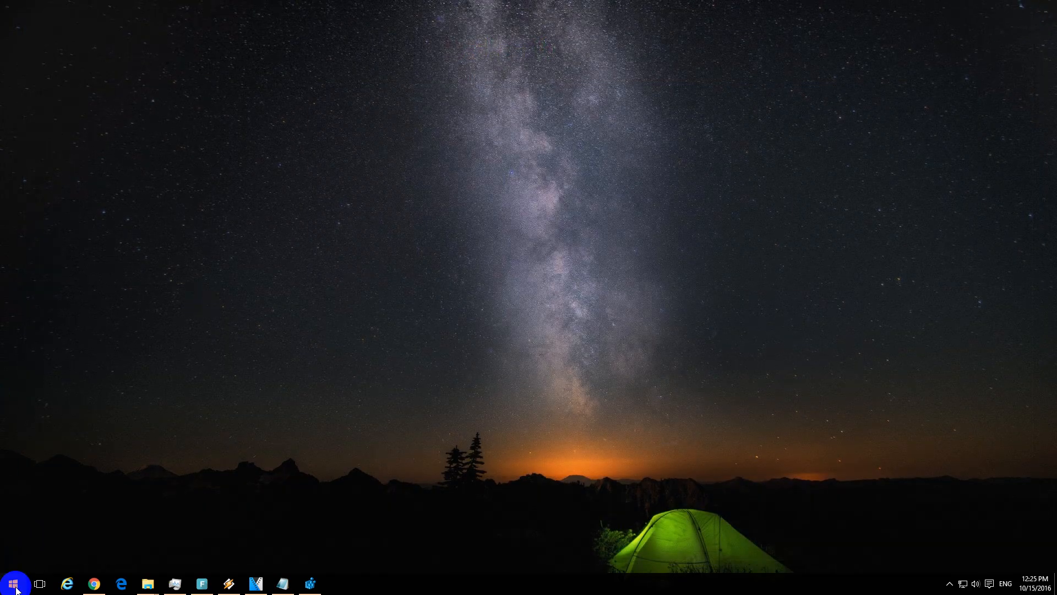
pyautogui.click(12, 584)
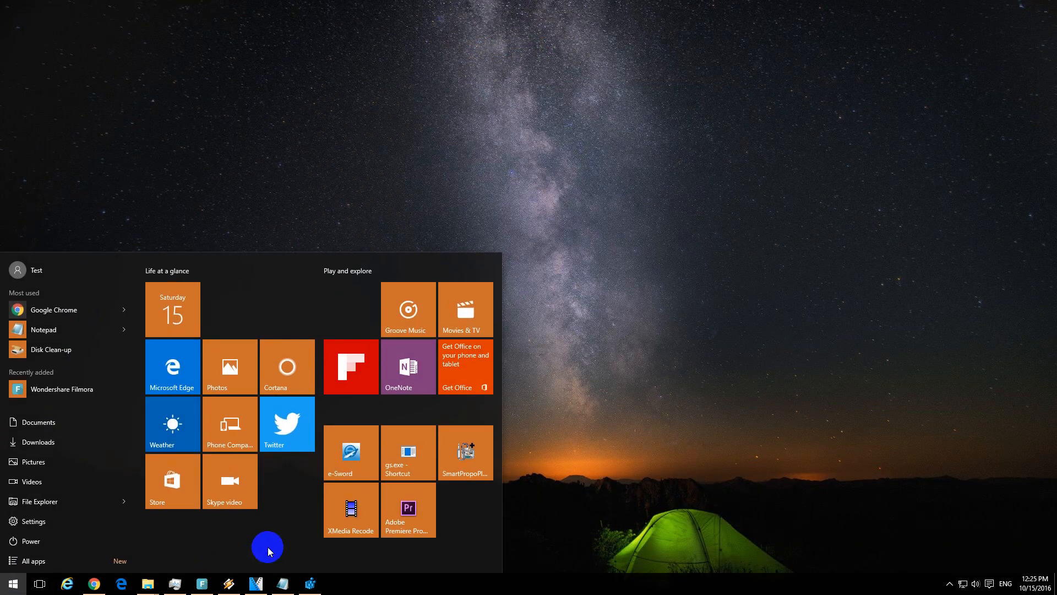
pyautogui.write('paint')
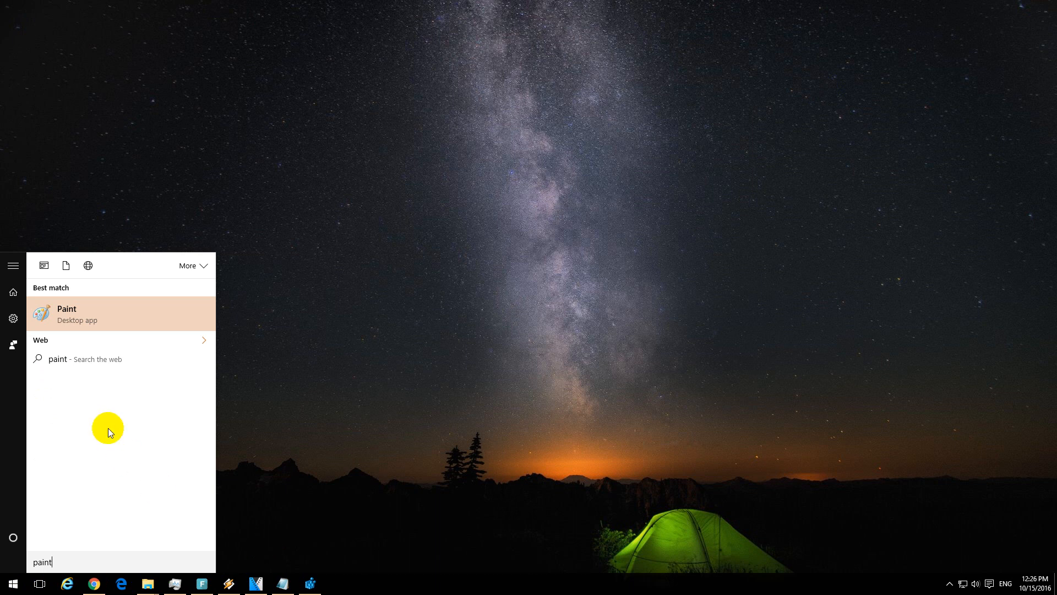
pyautogui.moveTo(88, 317)
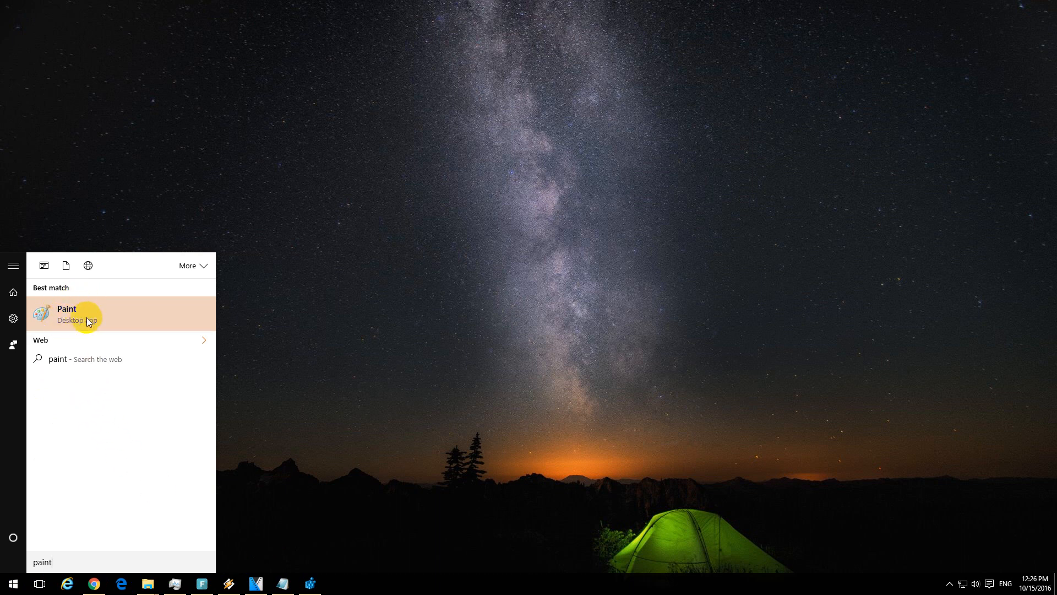
pyautogui.moveTo(172, 319)
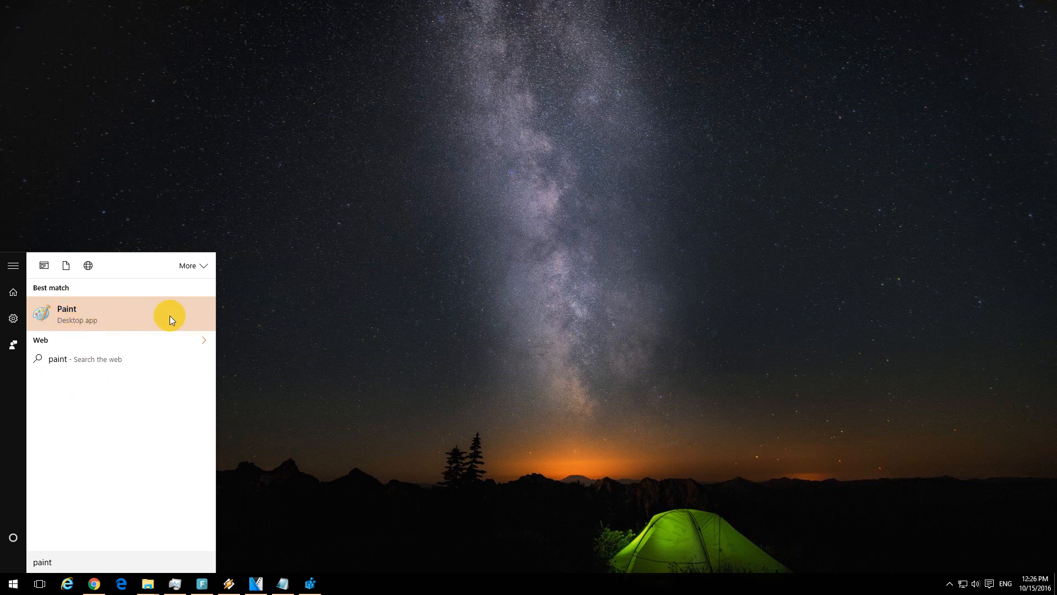
pyautogui.moveTo(237, 316)
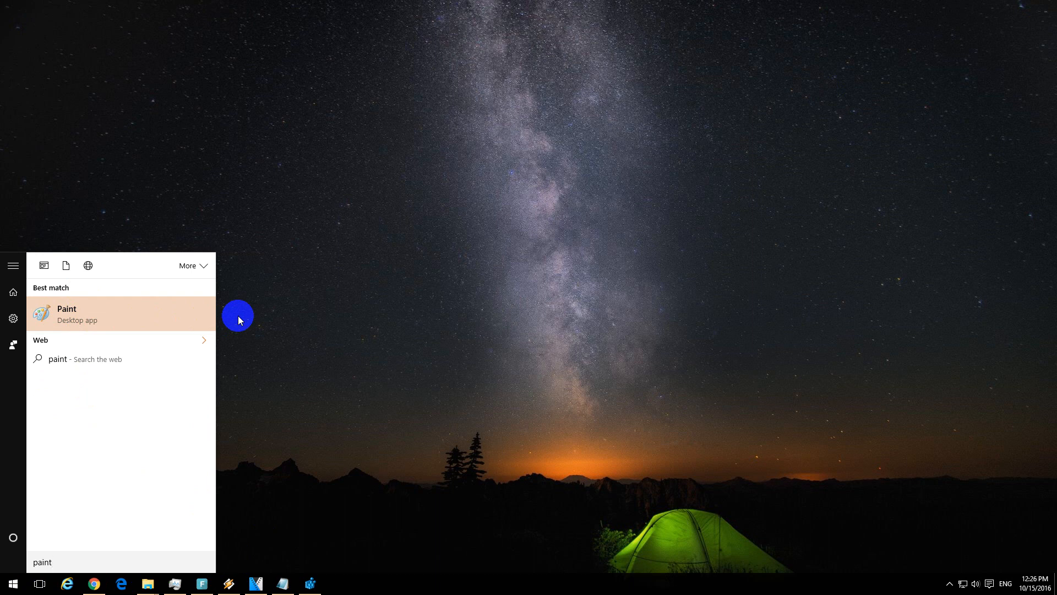